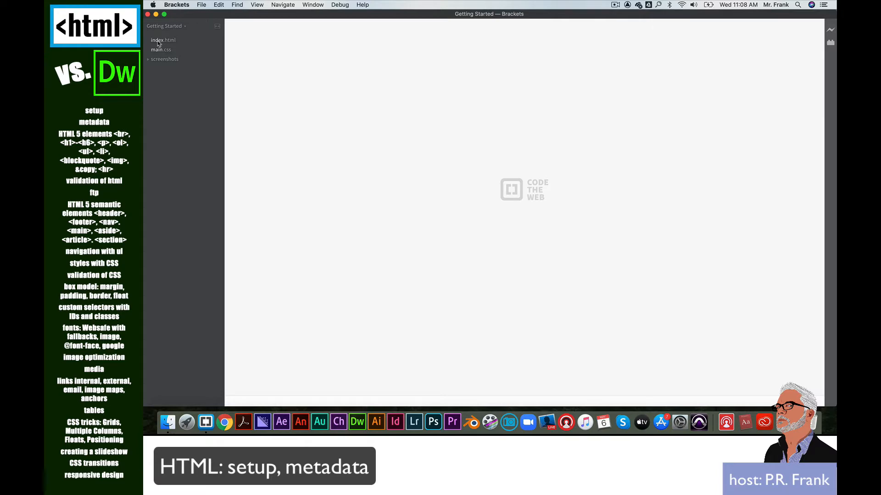
Step: Open the sample project's index.html and look through its markup
click(163, 40)
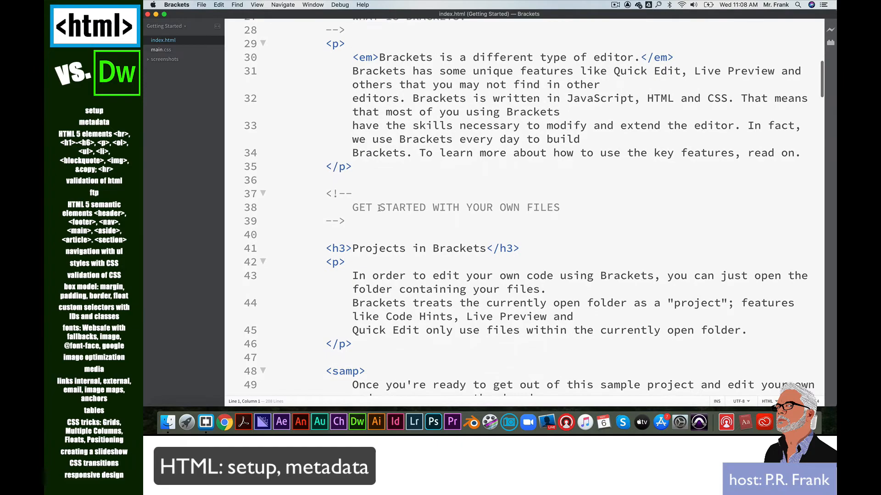
scroll(down, 3)
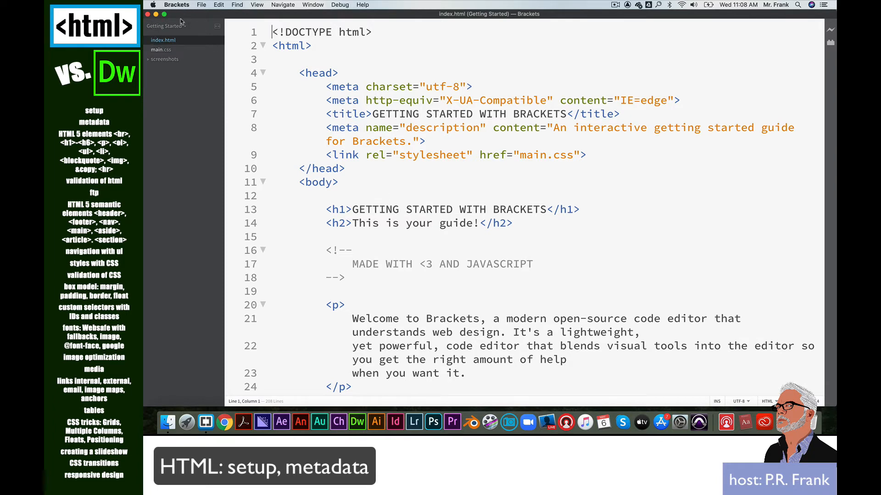
Step: Start a new empty file and write the <!DOCTYPE html> declaration
click(201, 4)
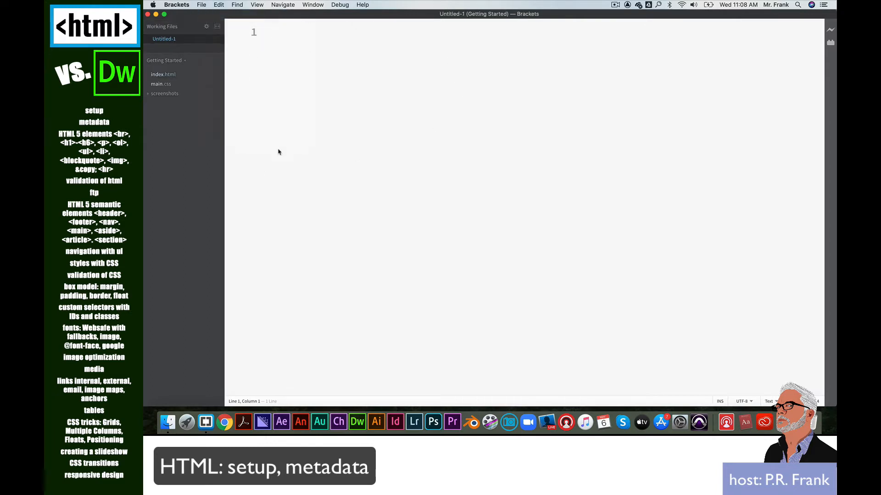
mouse_move(259, 135)
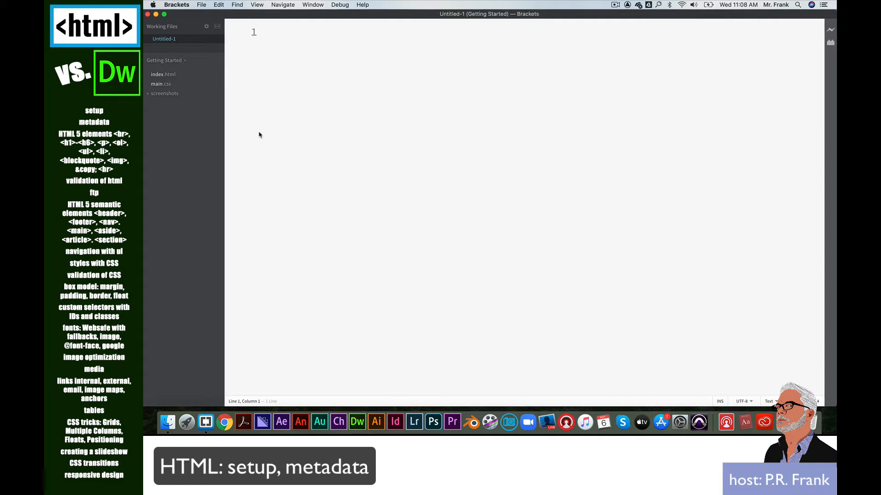
click(272, 32)
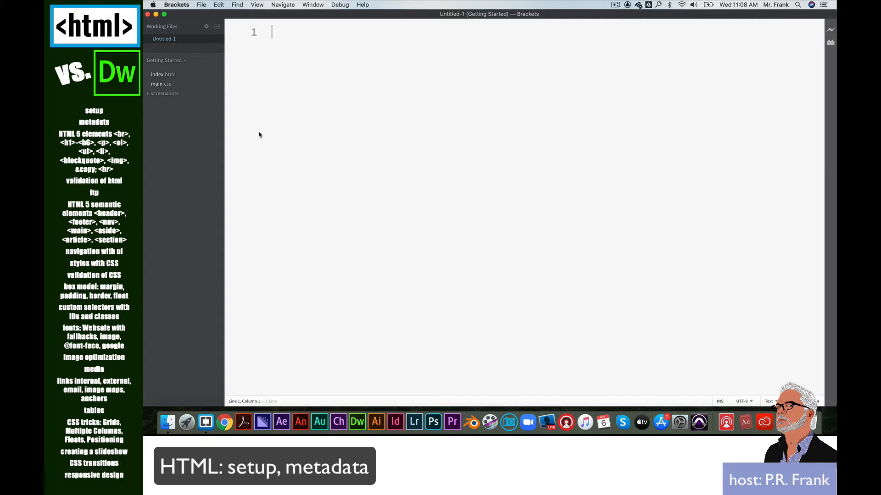
text(<)
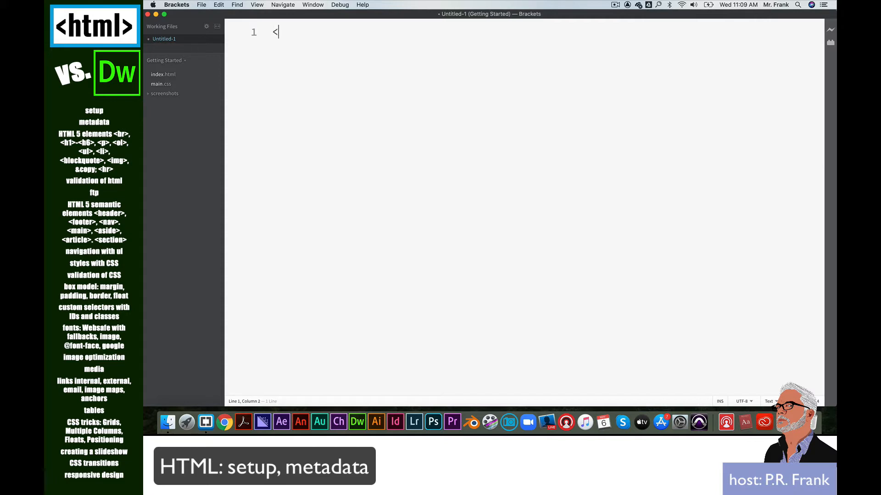
text(!D)
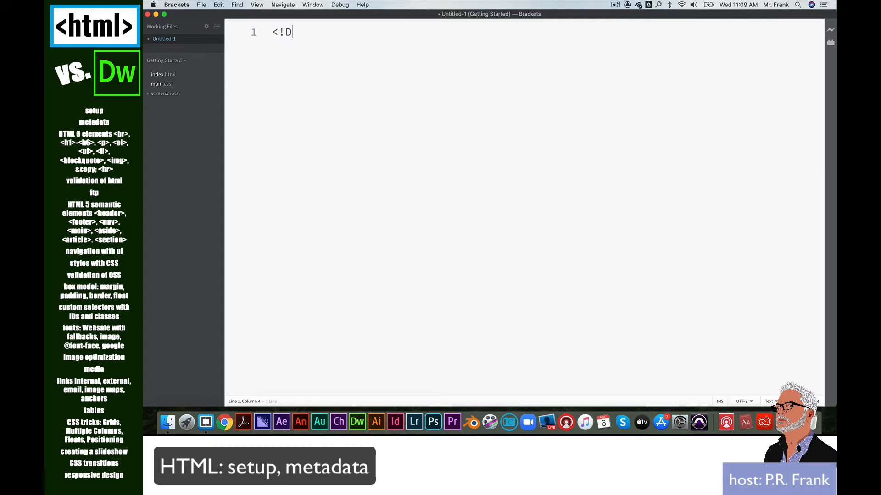
text(OCTYPE)
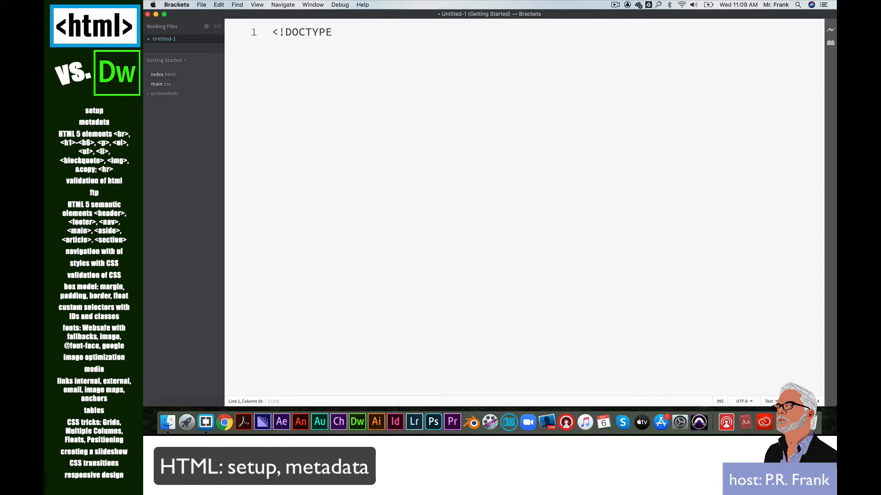
text(html>)
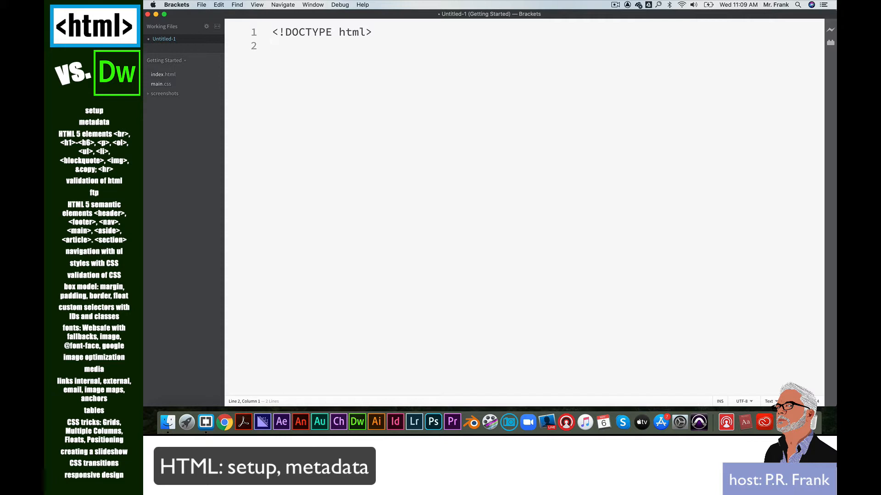
Step: Add opening <html> and closing </html> tags with a blank line between
text(<h)
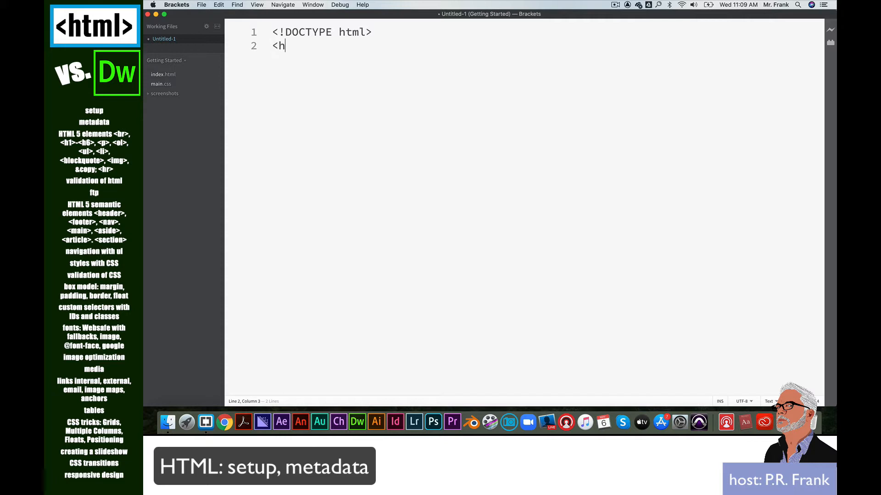
text(tml>)
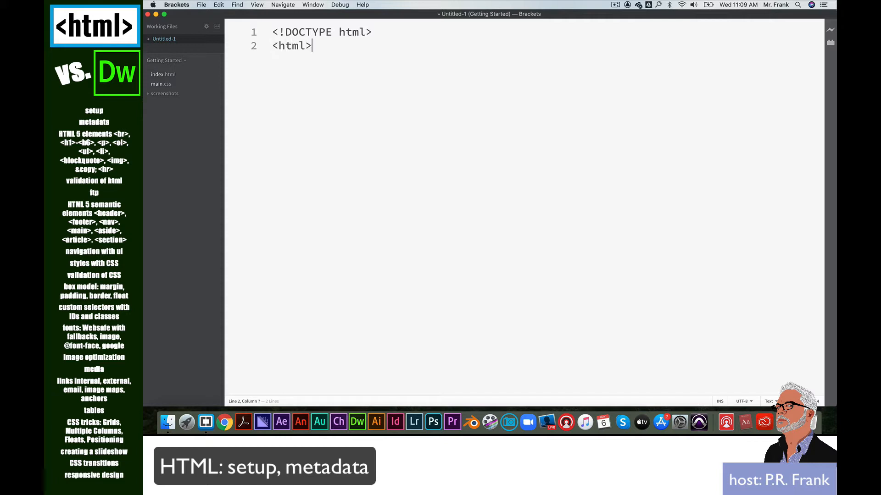
text(</)
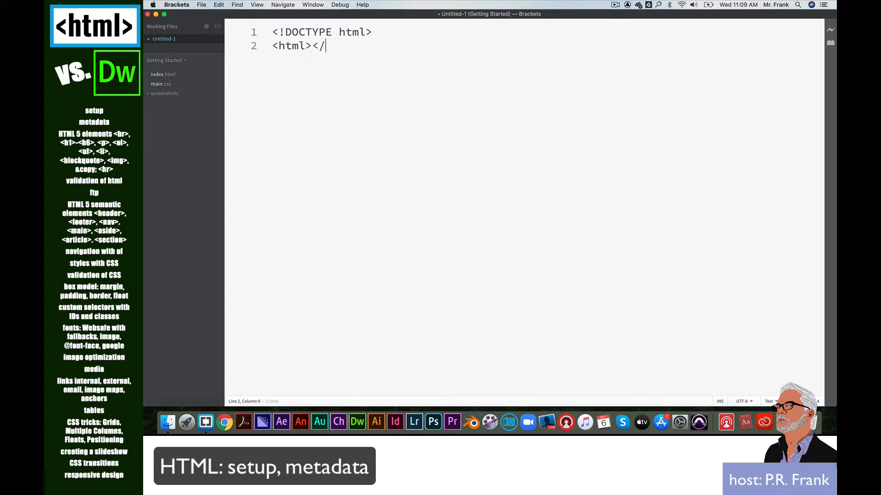
text(html>)
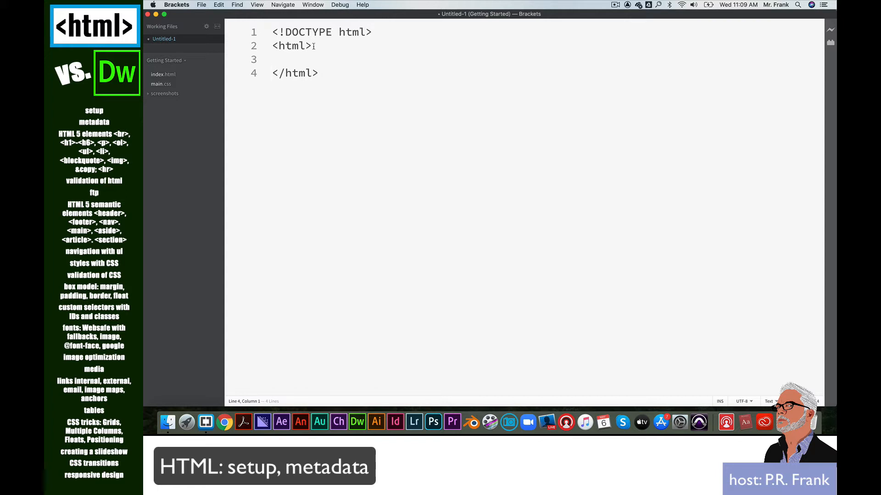
click(280, 32)
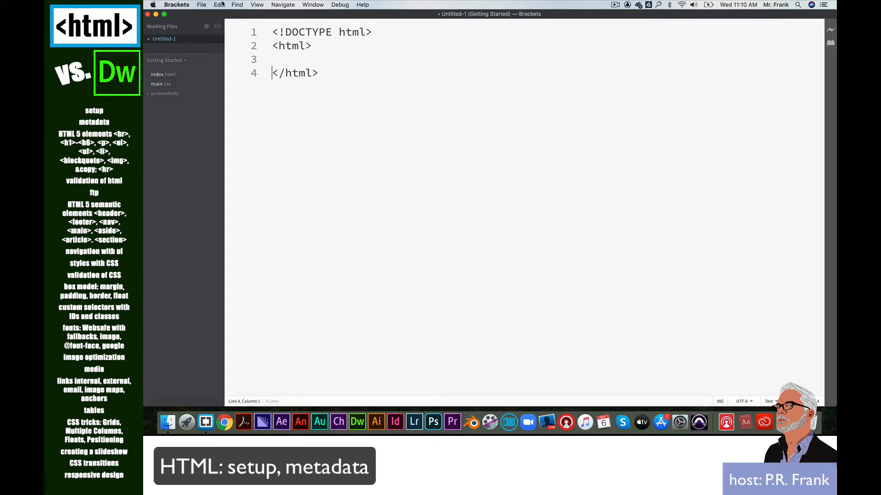
Step: Start Save As and create a new tutorial folder on the Desktop
click(201, 4)
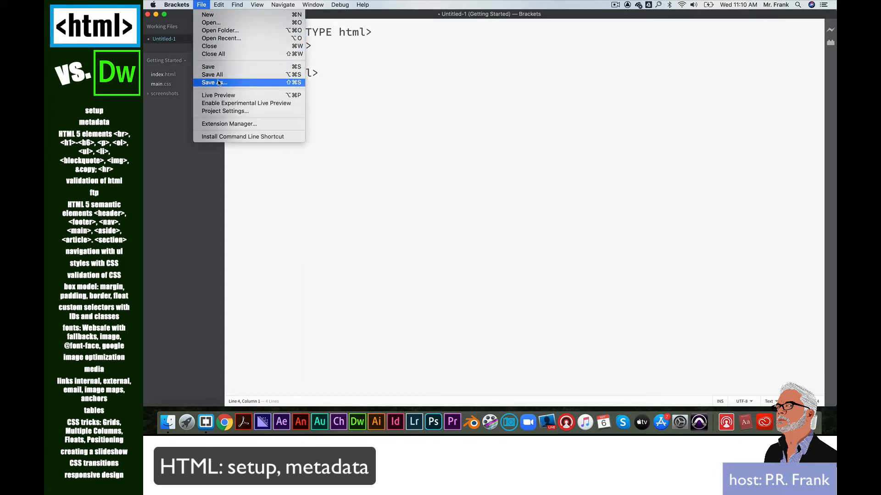
click(212, 83)
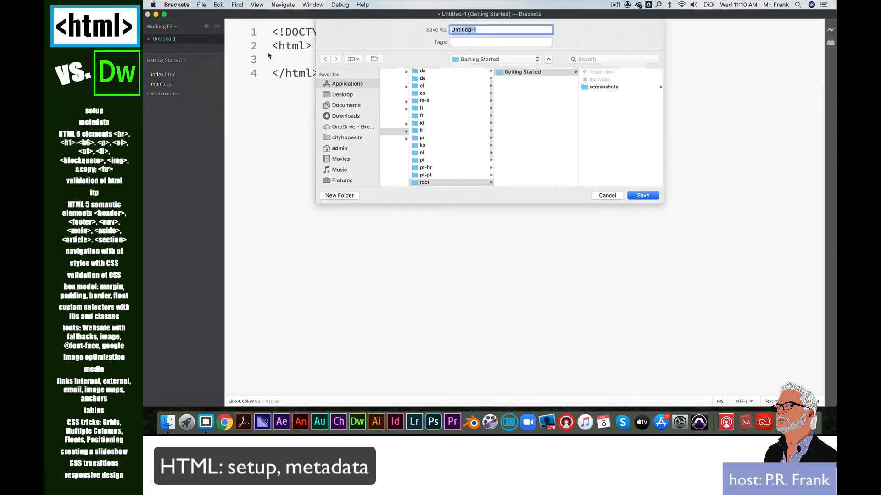
click(343, 95)
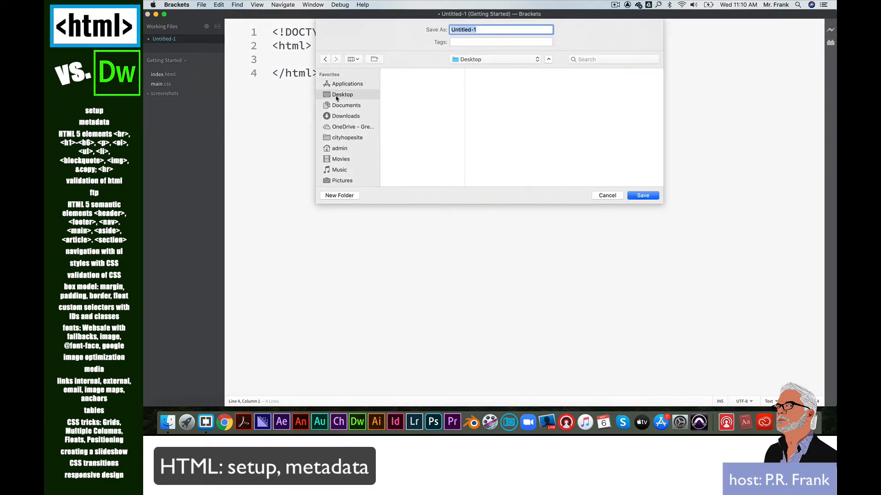
click(338, 195)
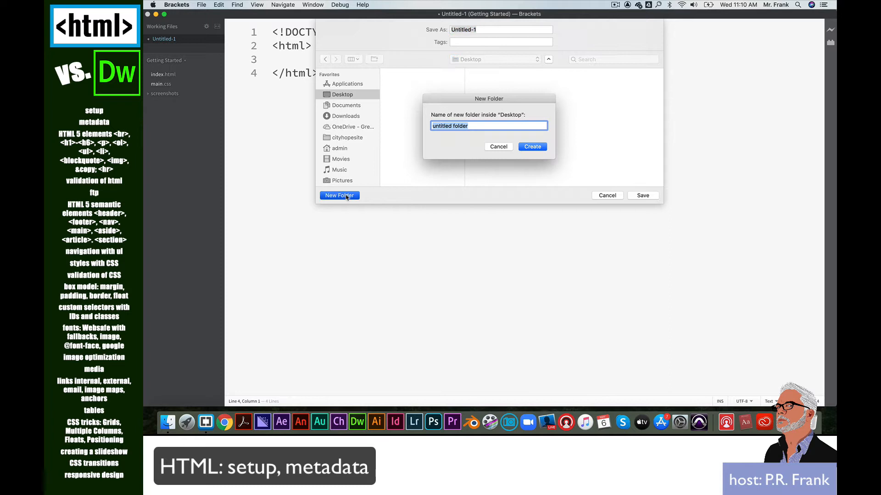
text(tutoria)
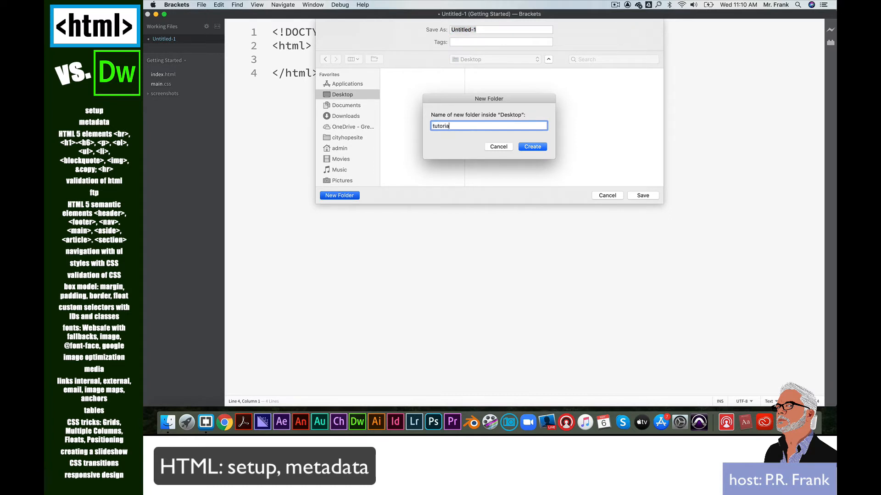
click(531, 147)
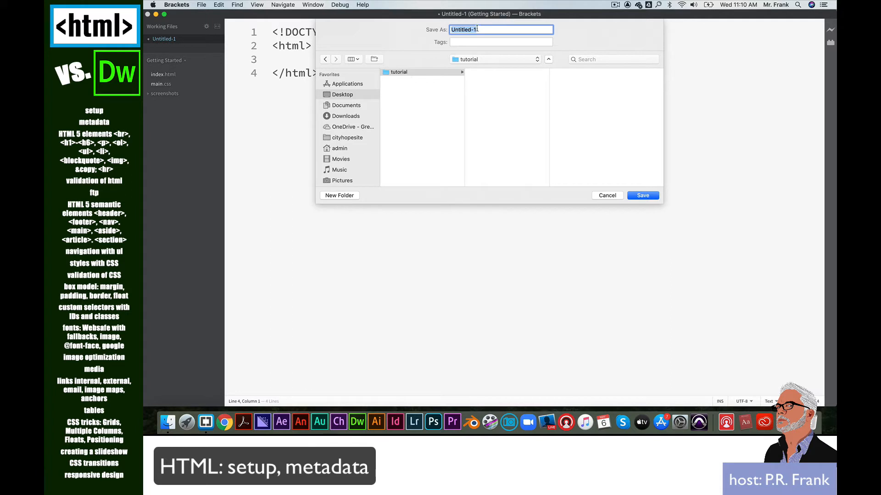
Step: Save the document as index.html inside the tutorial folder
text(index.)
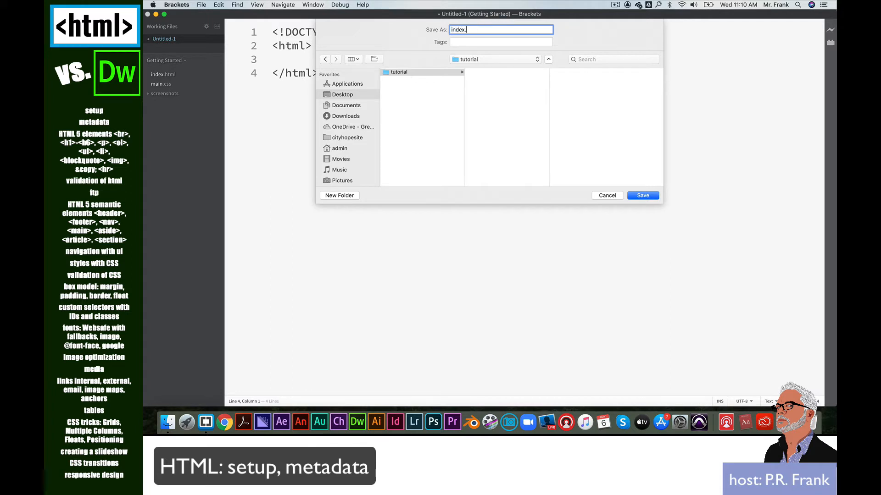
text(htl)
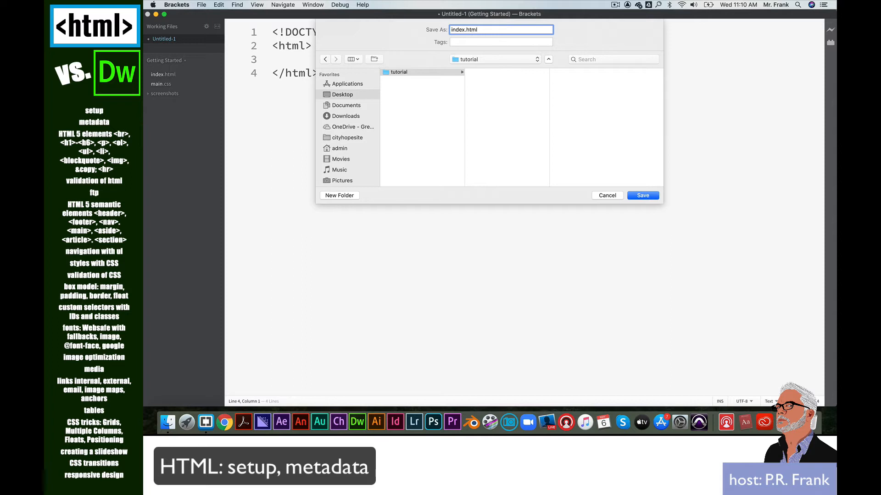
mouse_move(475, 5)
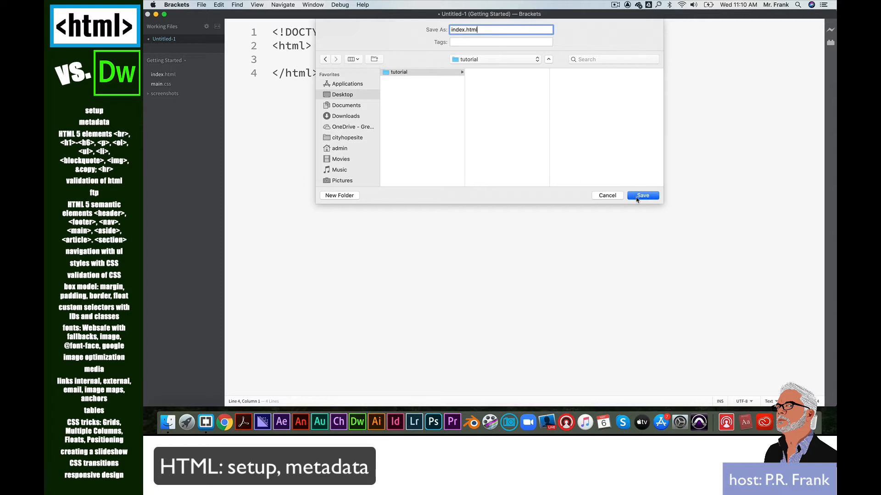
click(643, 196)
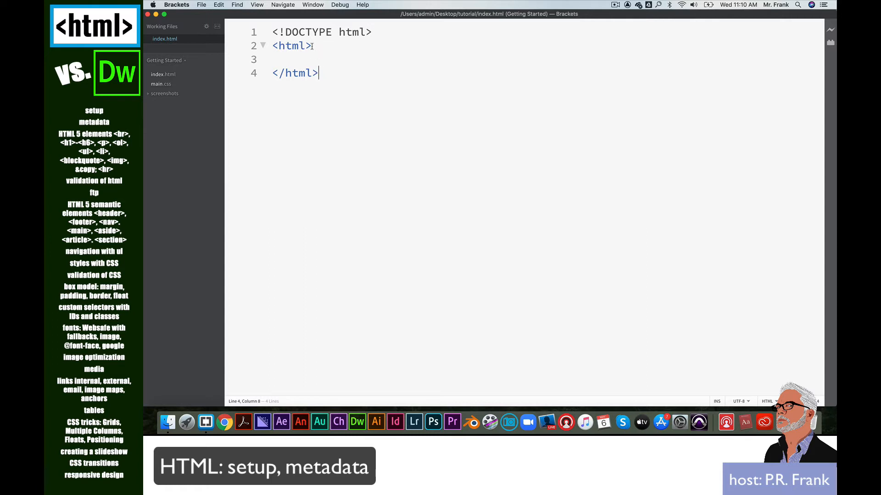
Step: Retype the > of the <html> tag to get an indented empty line inside it
key(Backspace)
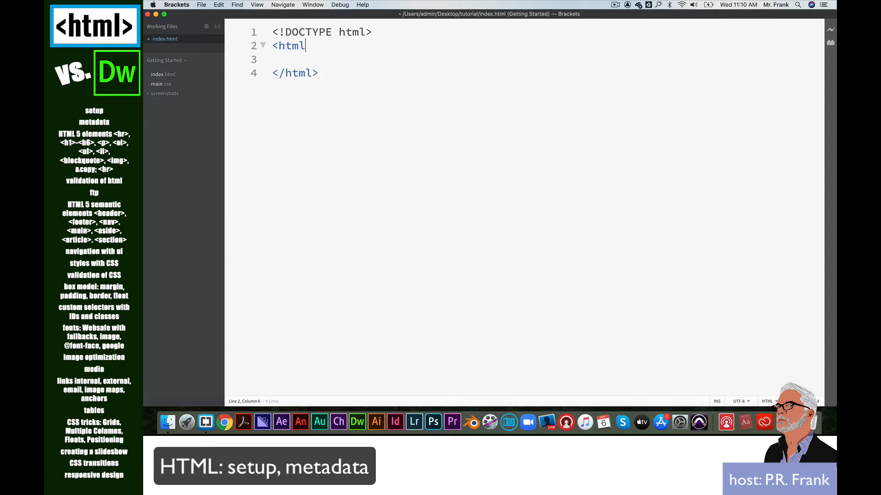
mouse_move(315, 46)
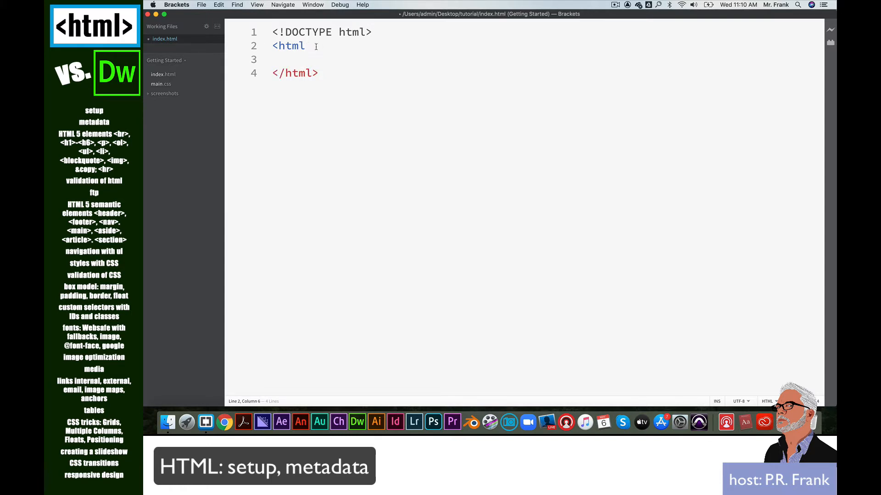
text(>)
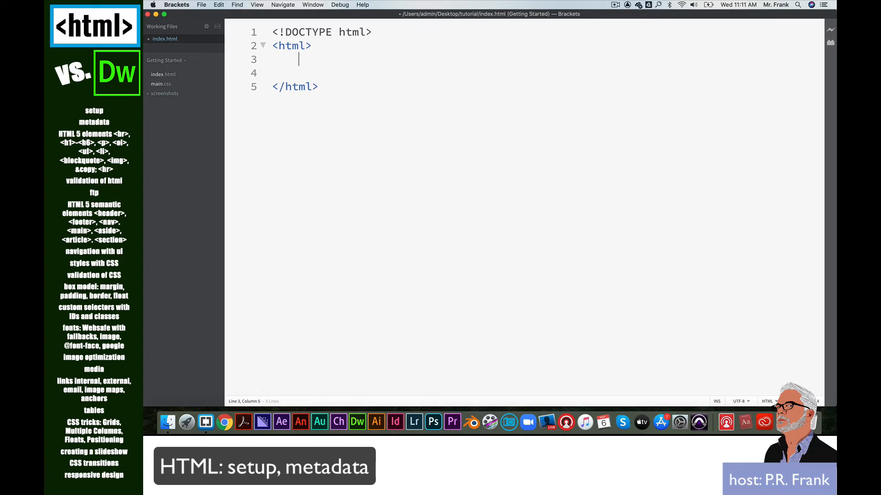
Step: Add head and body sections with a title element reading Tutorial in the head
text(<head>)
text(<body></body>)
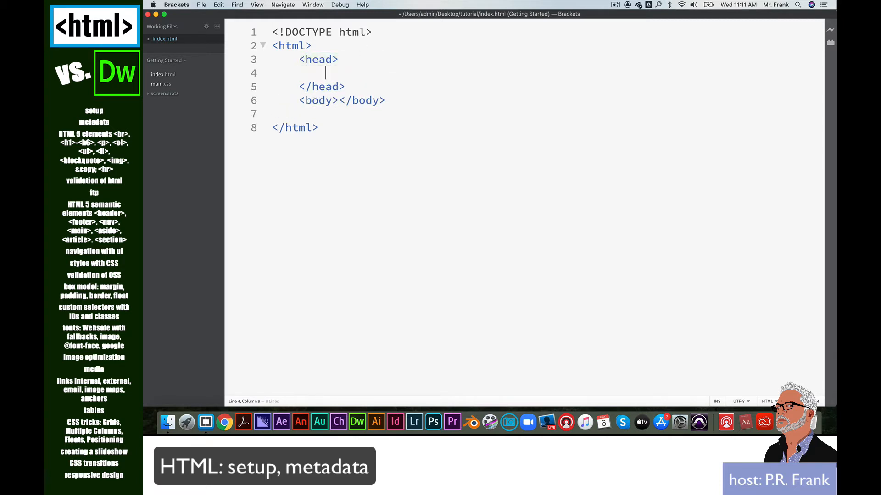
text(<tit)
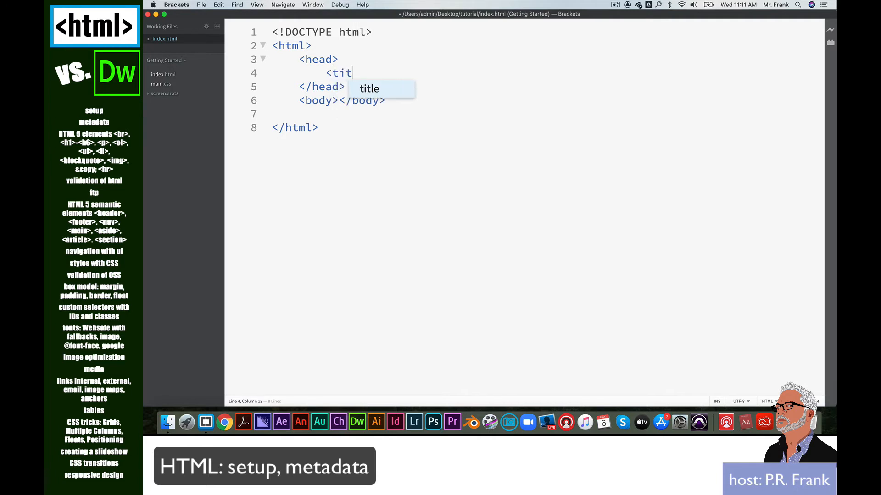
key(Tab)
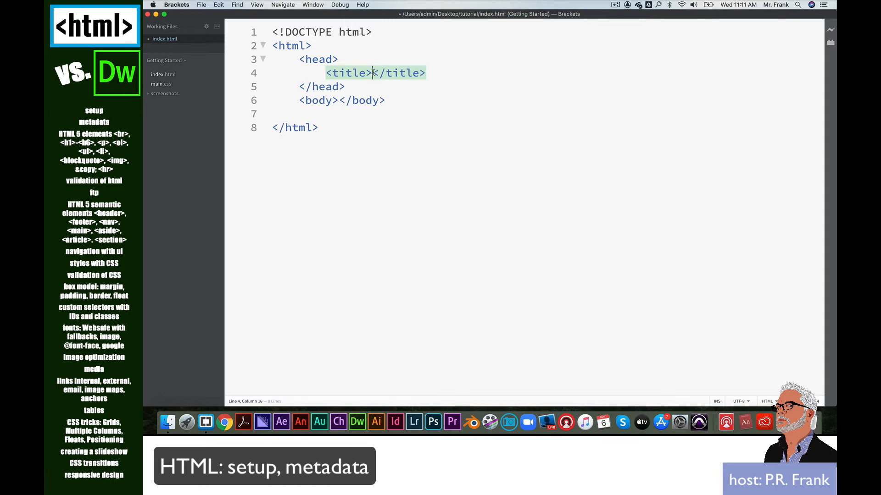
text(Tutoria)
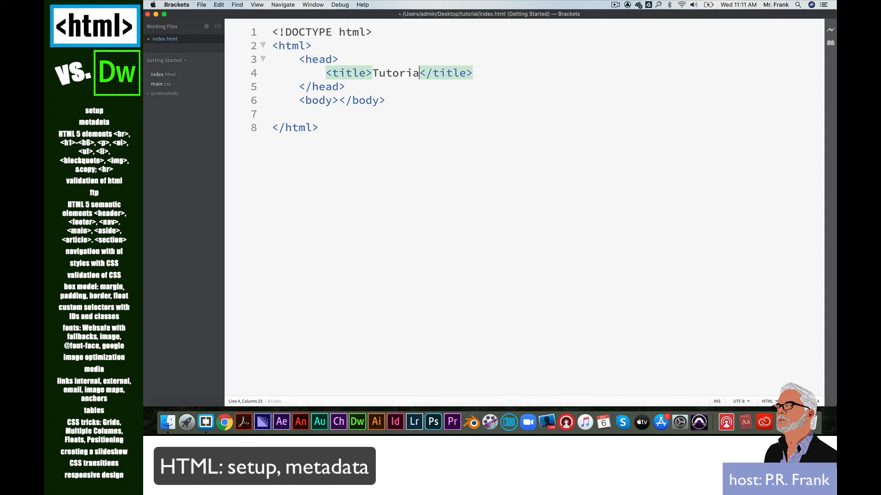
text(l)
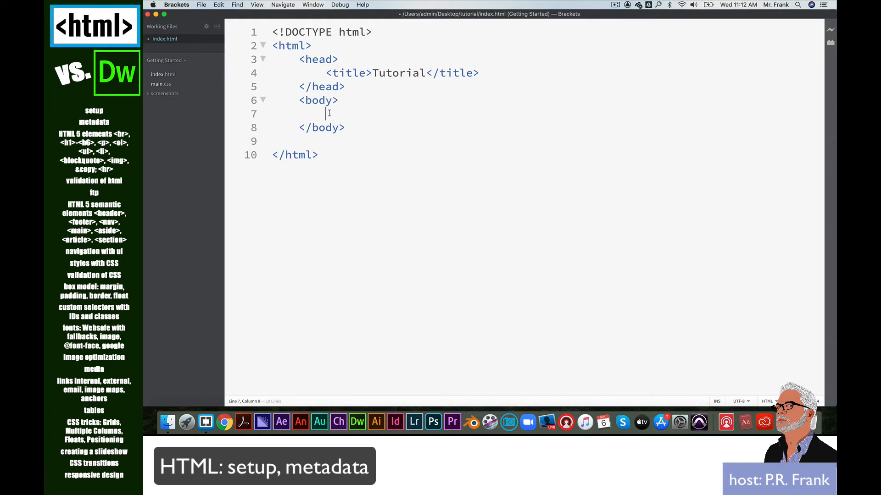
Step: Write the text 'My first Webpage.' inside the body
text(My first)
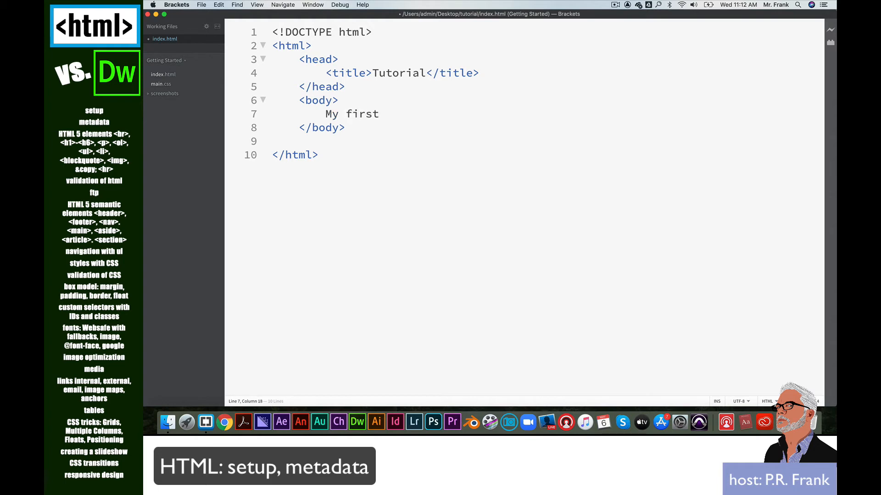
text(Webpage.)
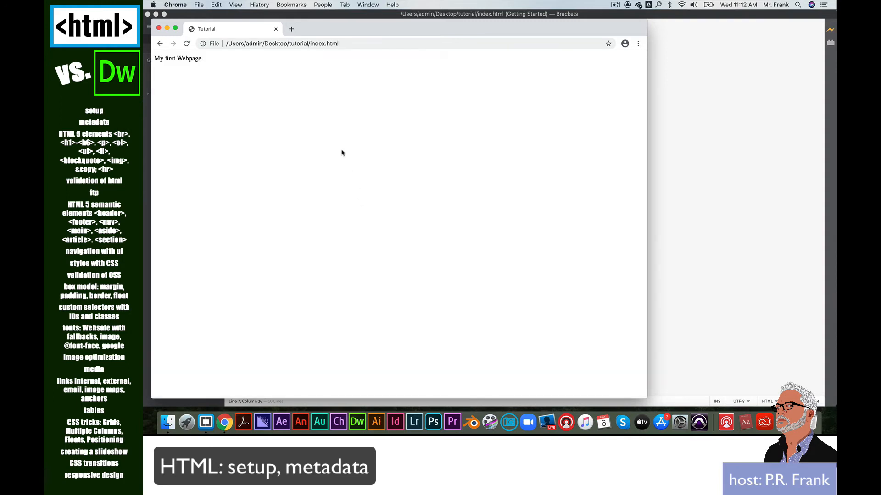
mouse_move(157, 65)
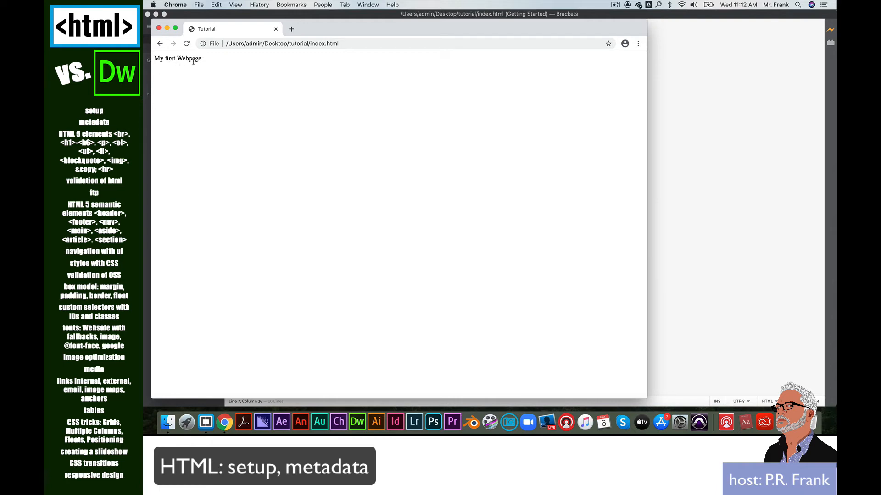
mouse_move(215, 32)
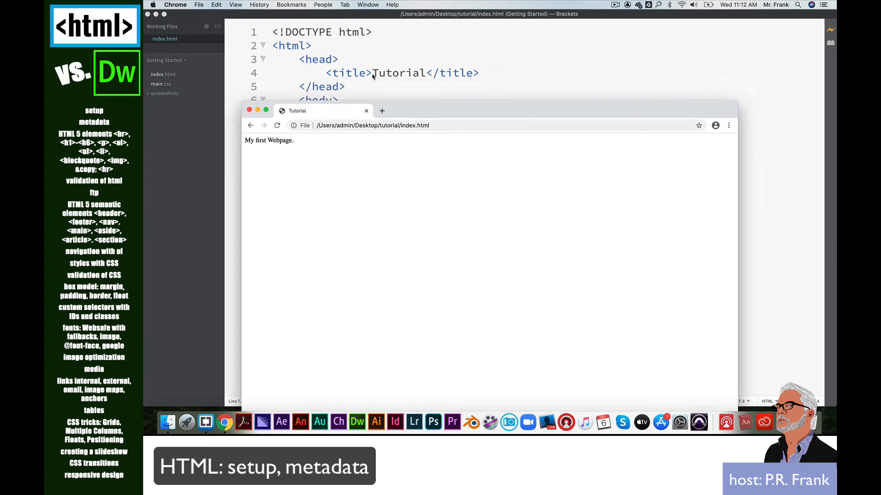
mouse_move(401, 111)
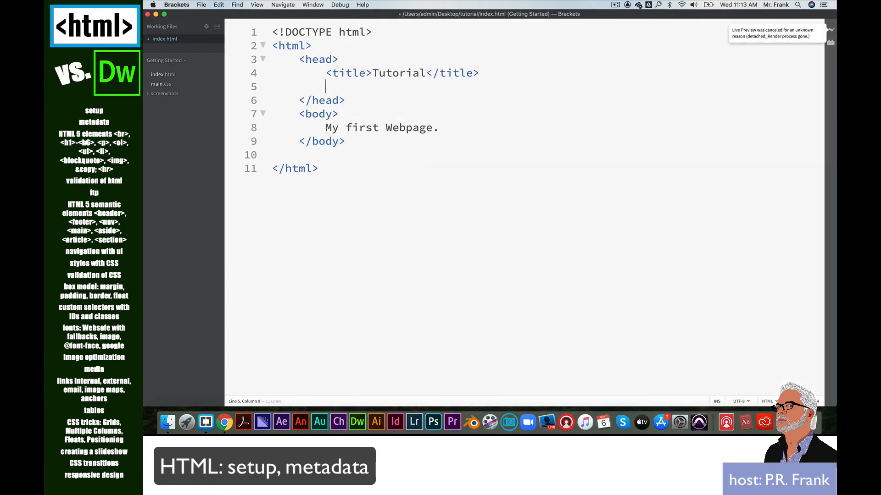
Step: Start a <meta> tag on a new line under the title
text(<)
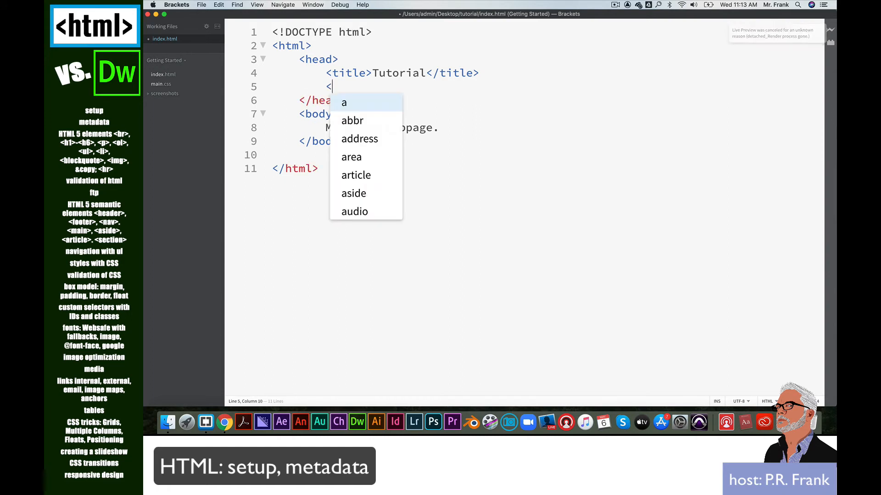
text(meta>)
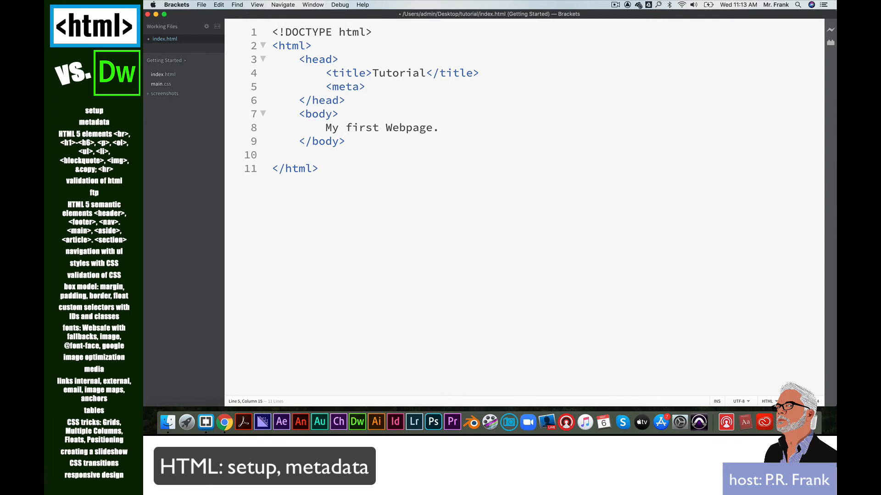
click(365, 86)
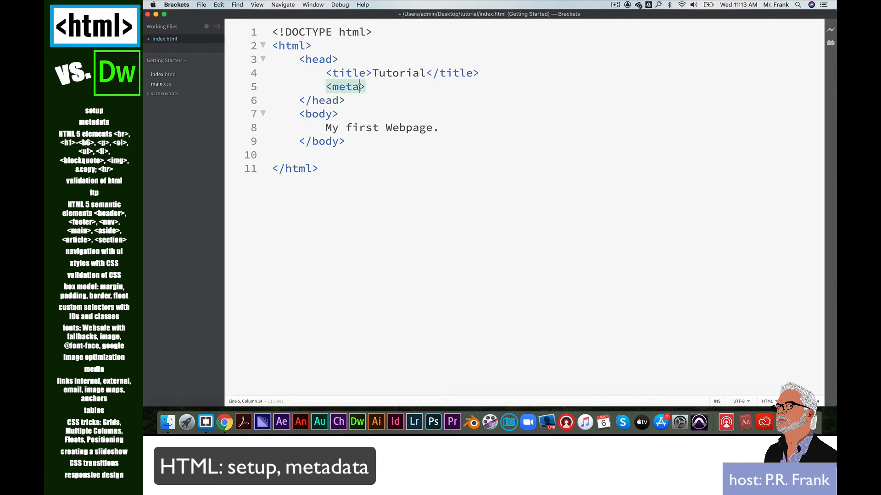
key(space)
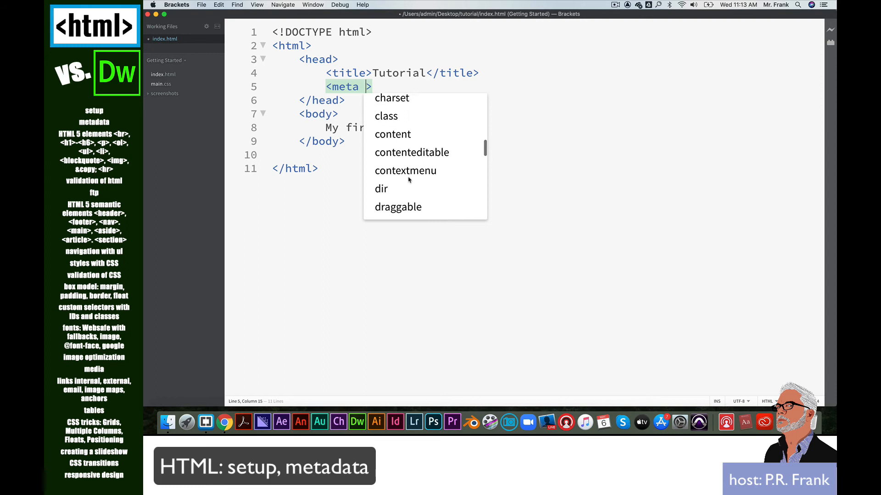
Step: Set the meta tag's name attribute to description from the code hints
scroll(down, 3)
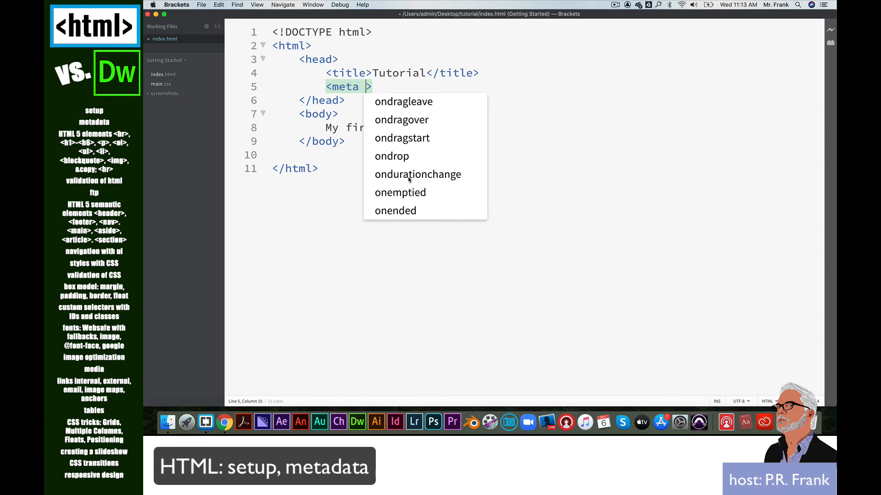
text(name=")
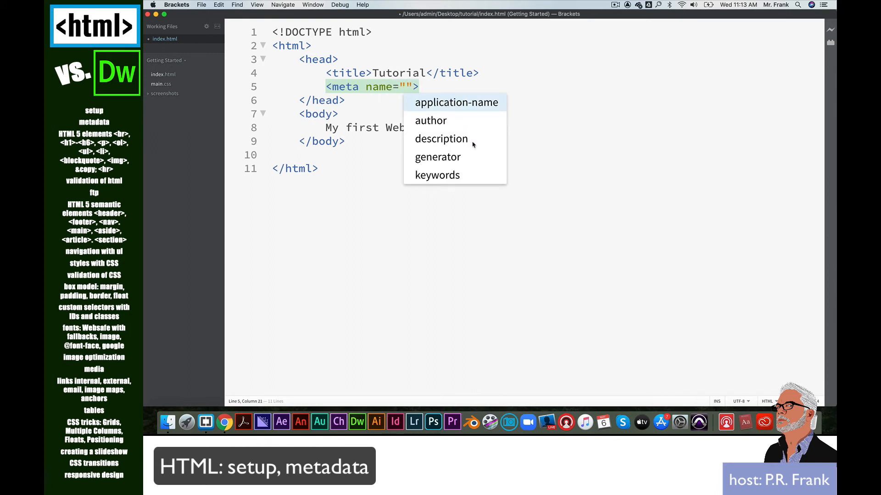
click(440, 138)
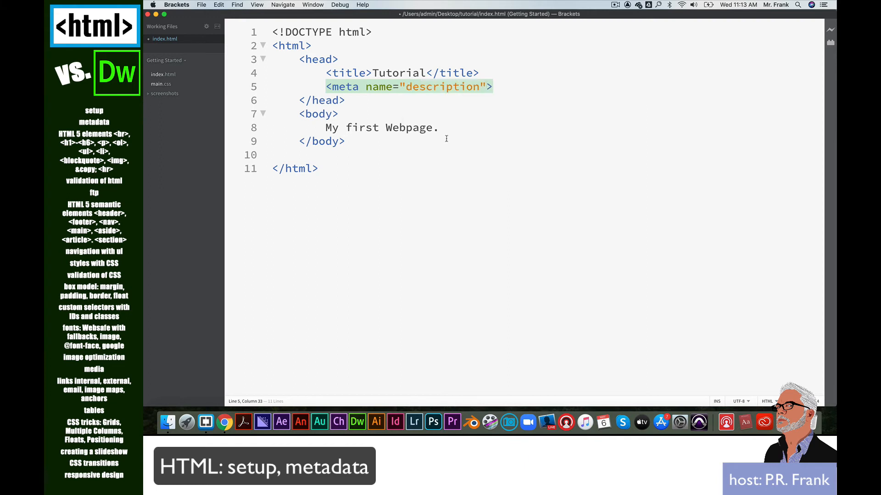
text(" ")
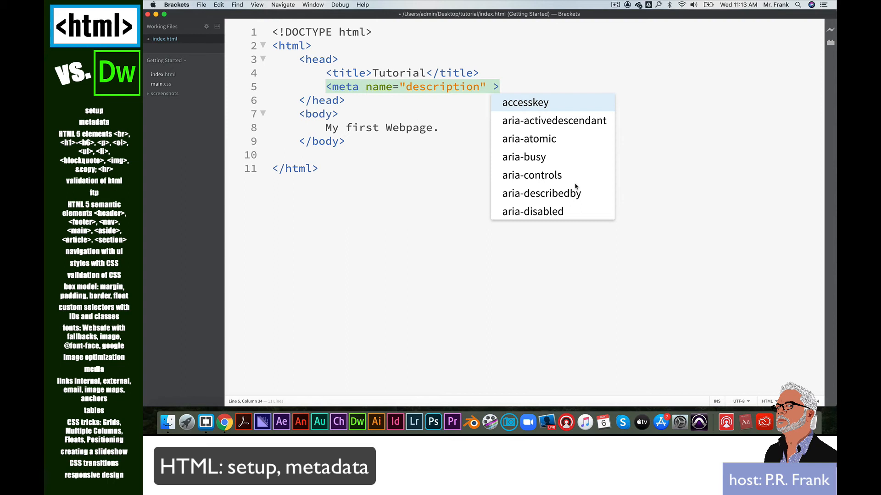
Step: Set the description meta tag's content to 'html tutorial'
scroll(down, 3)
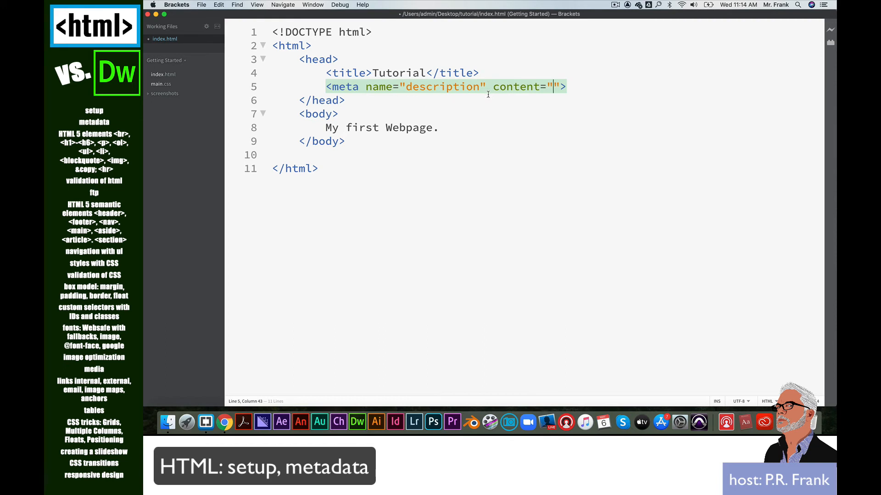
text(html)
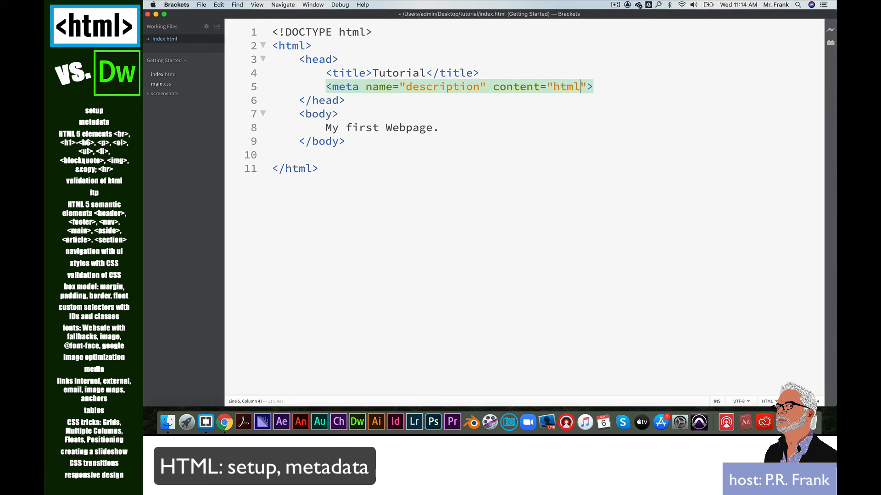
text(tutorial)
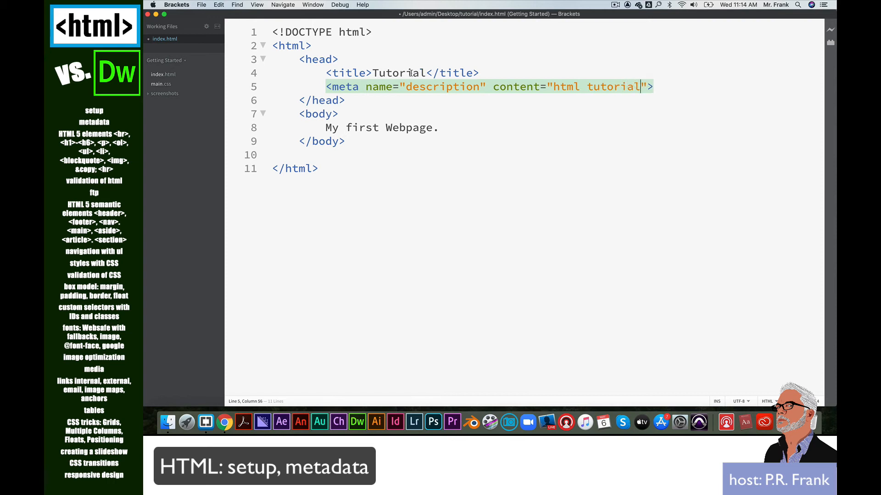
mouse_move(572, 95)
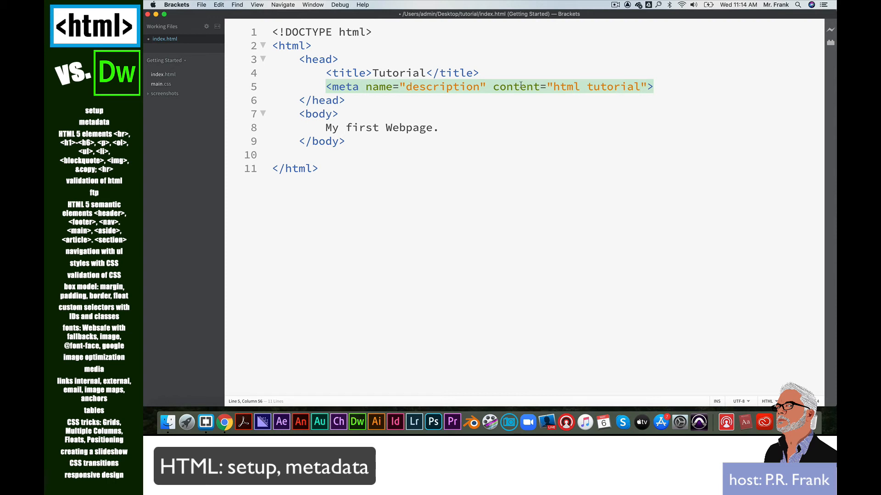
mouse_move(423, 95)
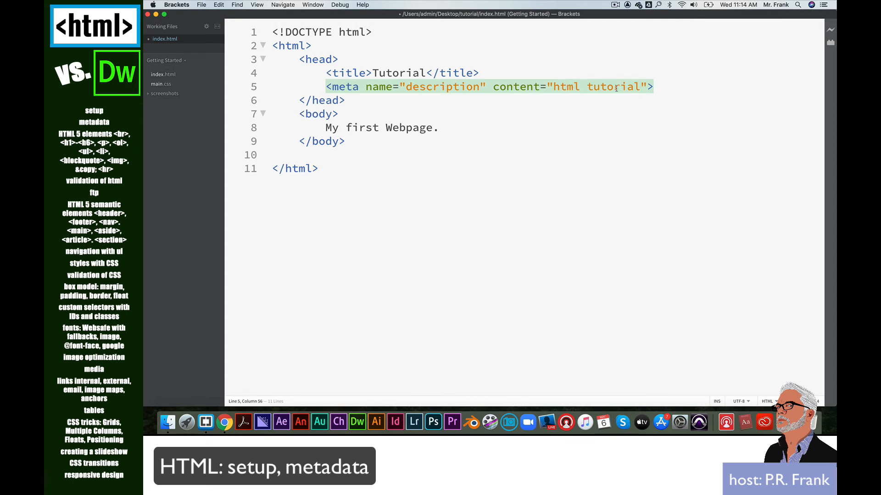
click(656, 87)
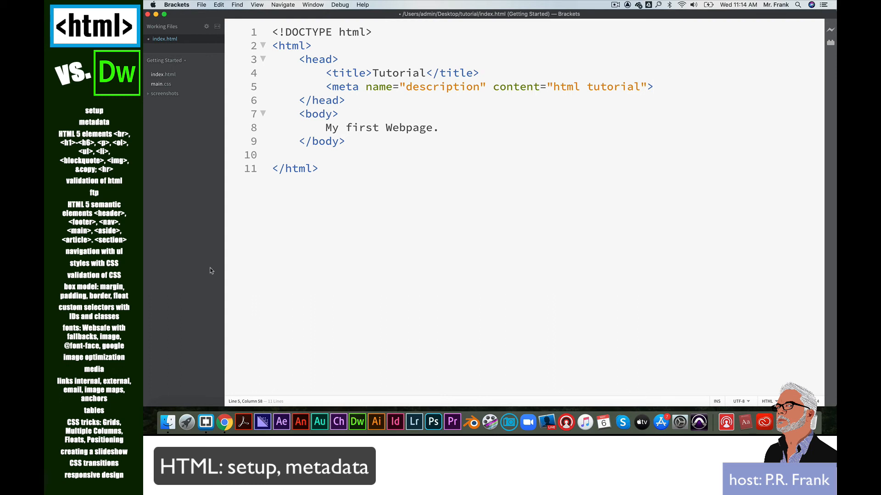
Step: In Chrome, search for W3Schools and open its HTML meta tag reference page
click(223, 422)
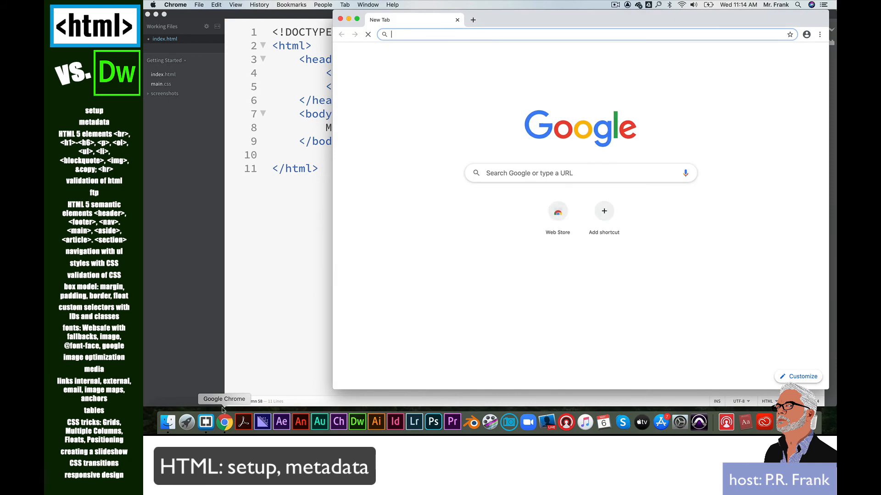
text(w)
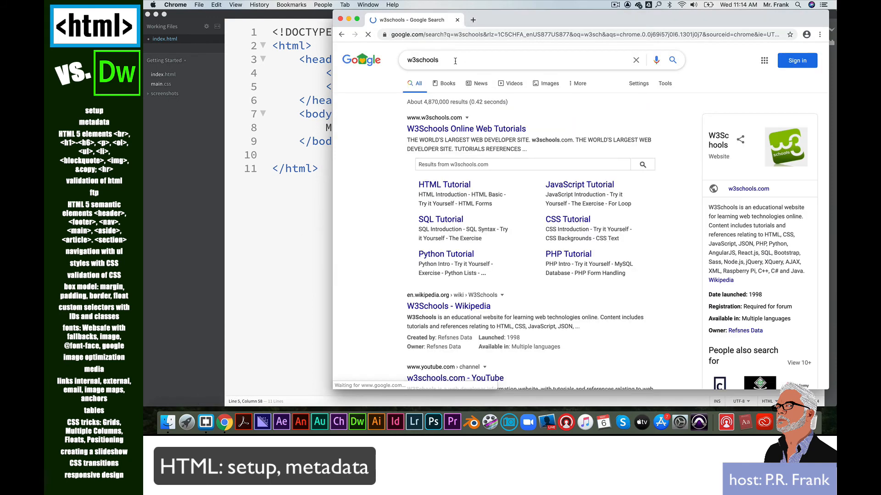
click(465, 129)
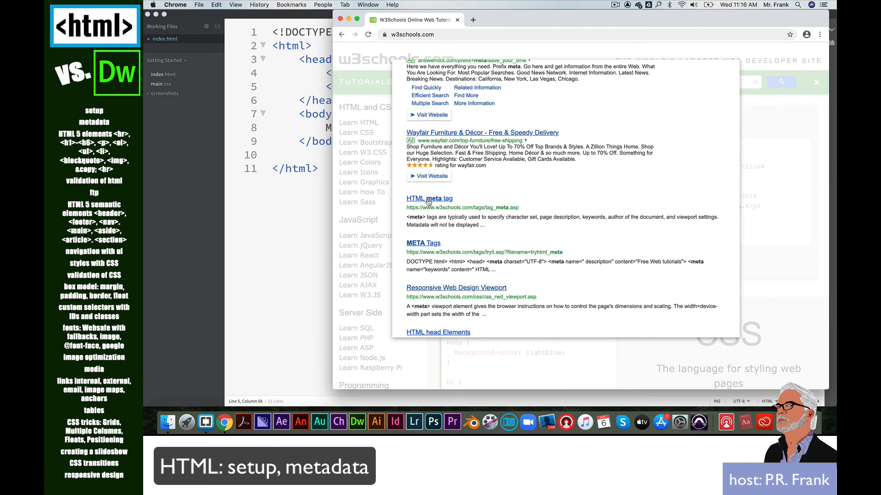
click(429, 198)
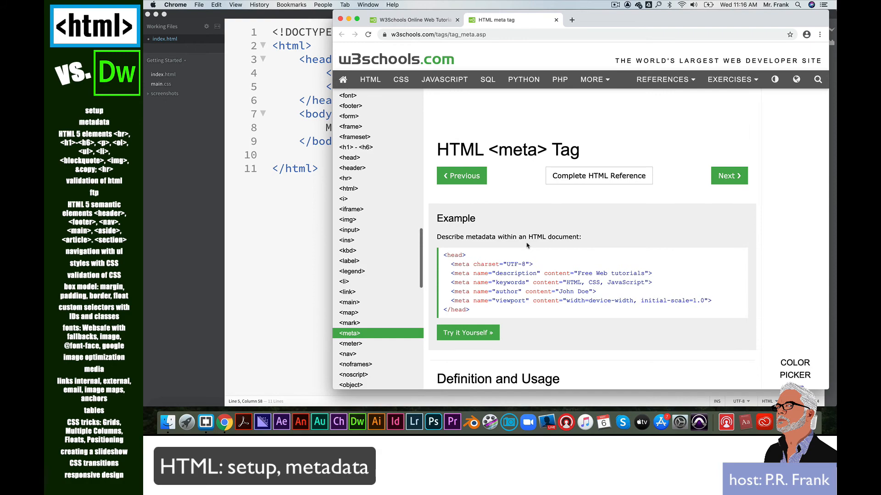
Step: Select the example meta tag code block on the W3Schools page
scroll(down, 3)
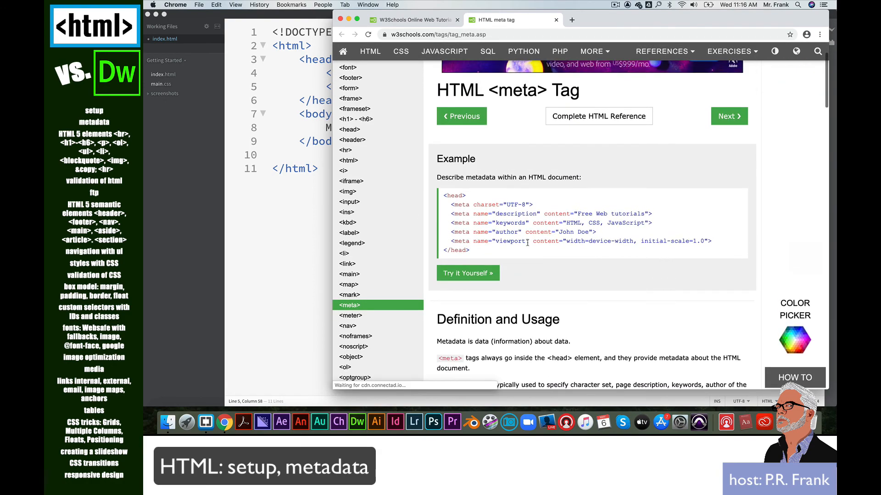
double_click(461, 204)
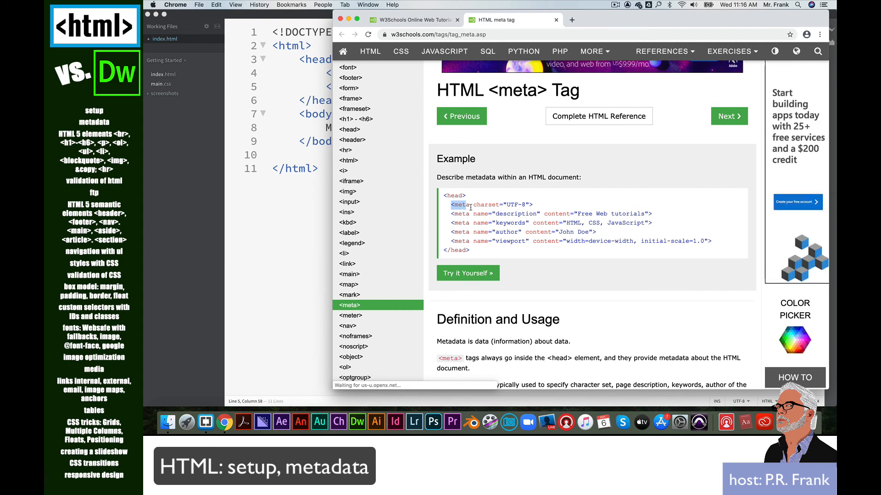
drag(470, 205, 714, 241)
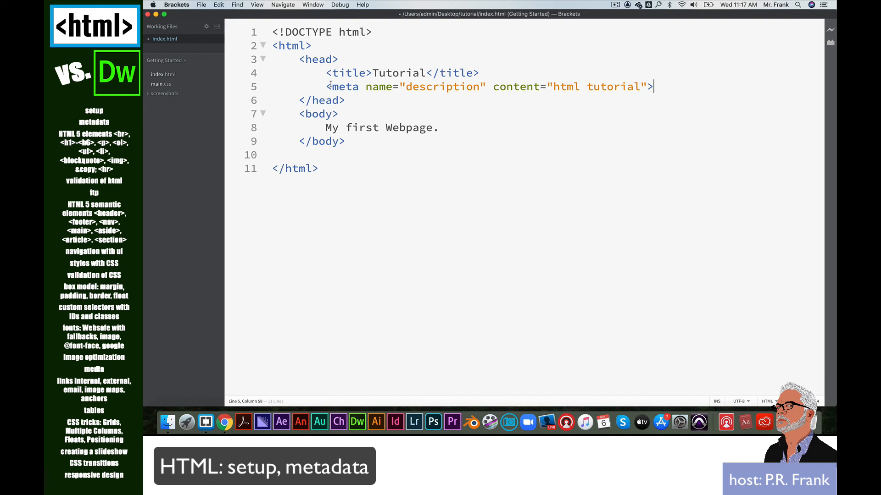
Step: Replace the old description line with the pasted meta tags, description 'html tutorials'
drag(328, 87, 647, 86)
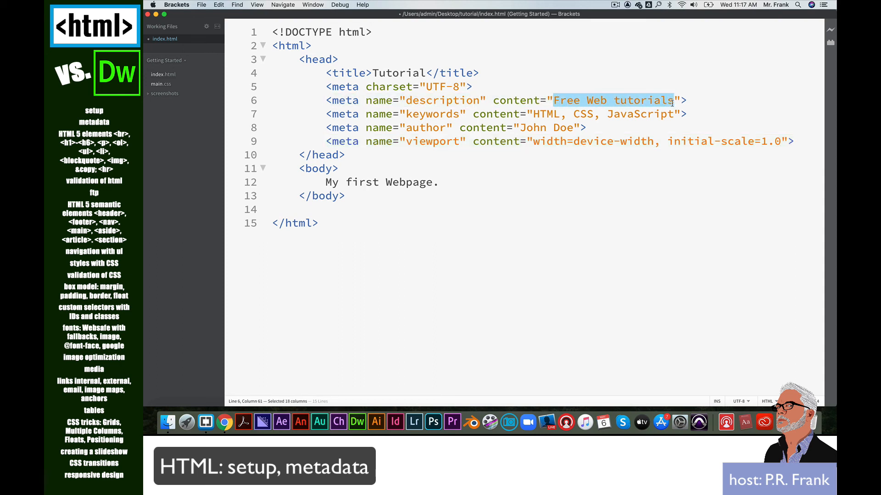
text(htmls t)
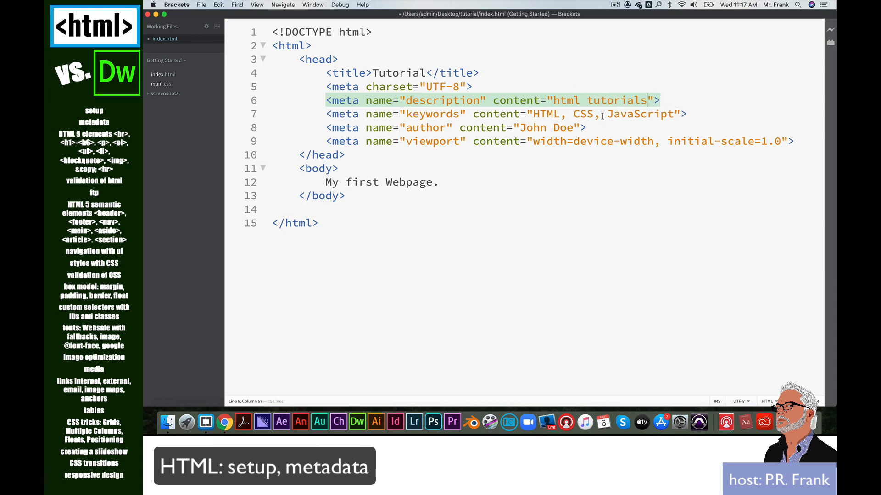
Step: Change the JavaScript keyword to Dreamweaver and set the author to P.R. Frank
double_click(637, 114)
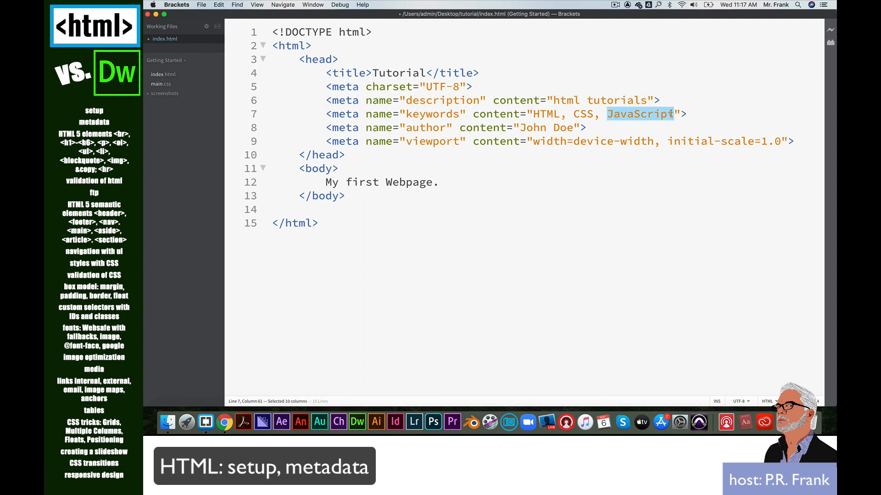
text(Dreamweave)
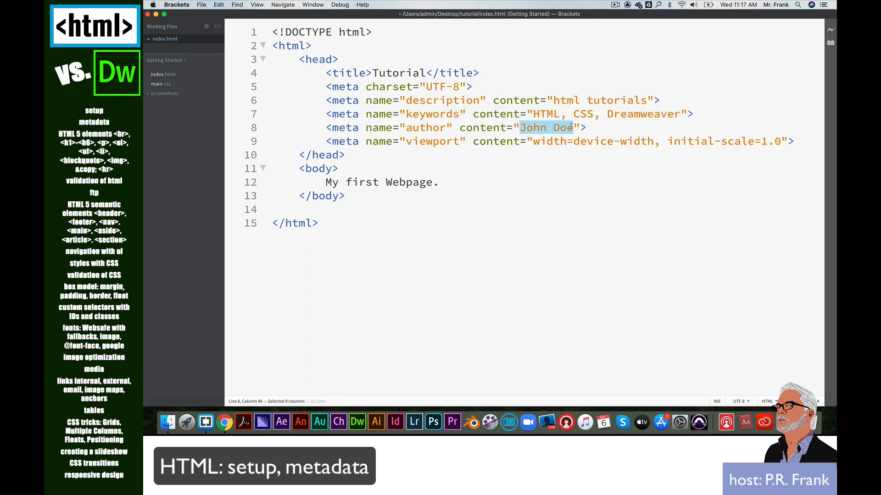
text(P.R. Frank)
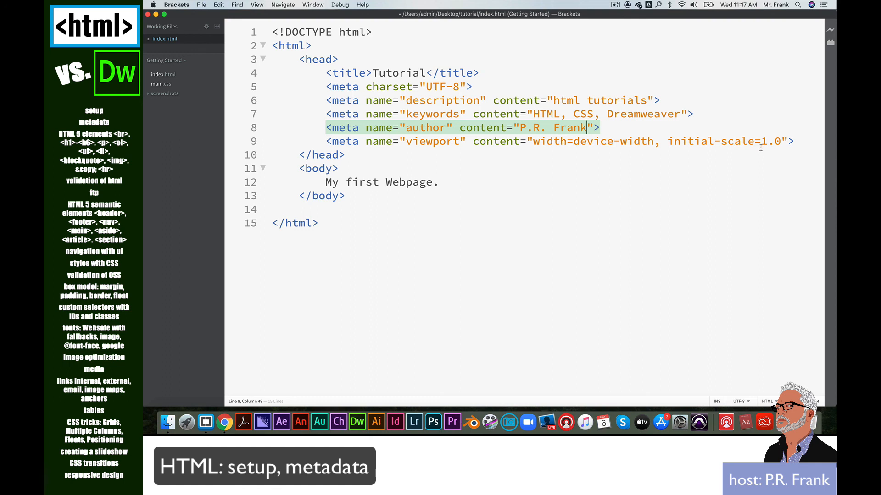
mouse_move(798, 144)
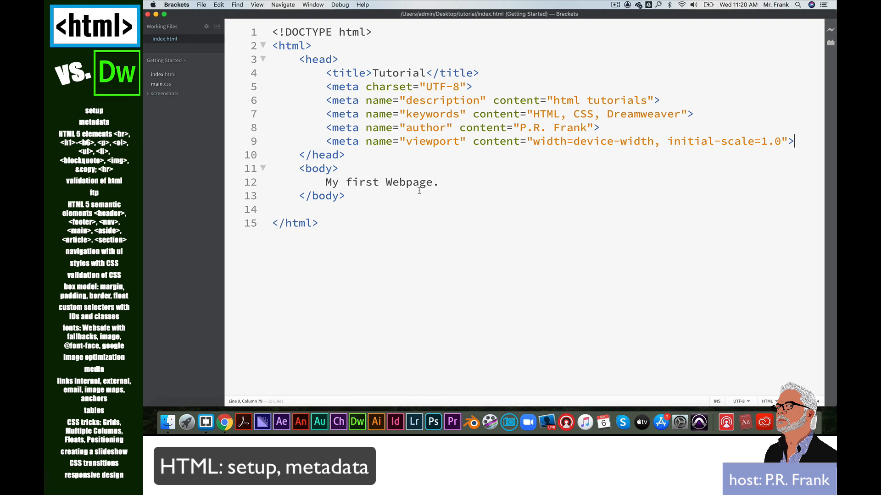
Step: Save index.html with its five customised meta tags complete
click(830, 30)
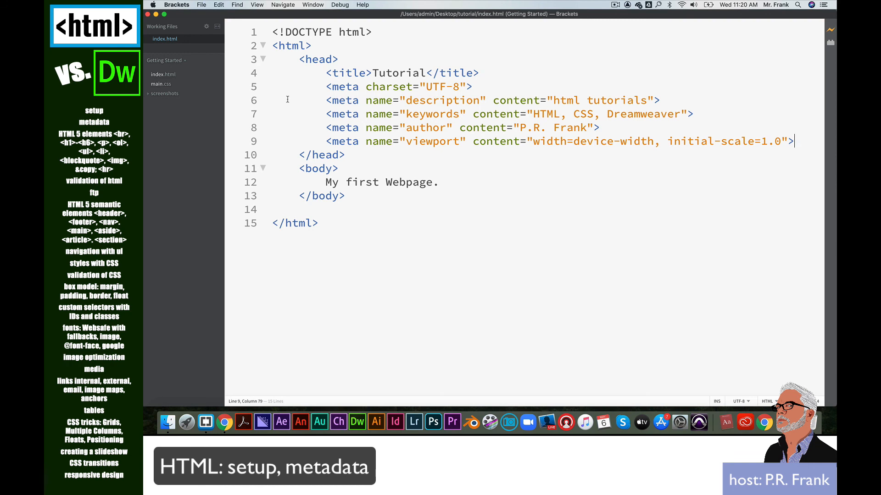
mouse_move(586, 296)
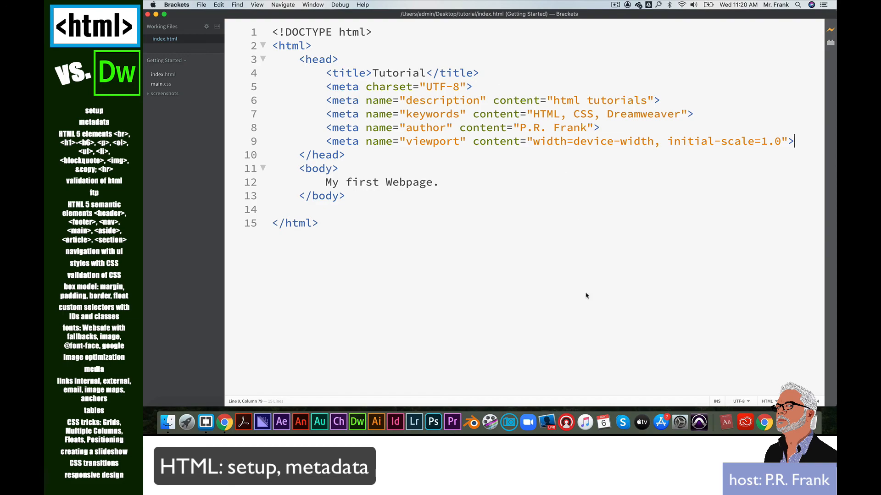